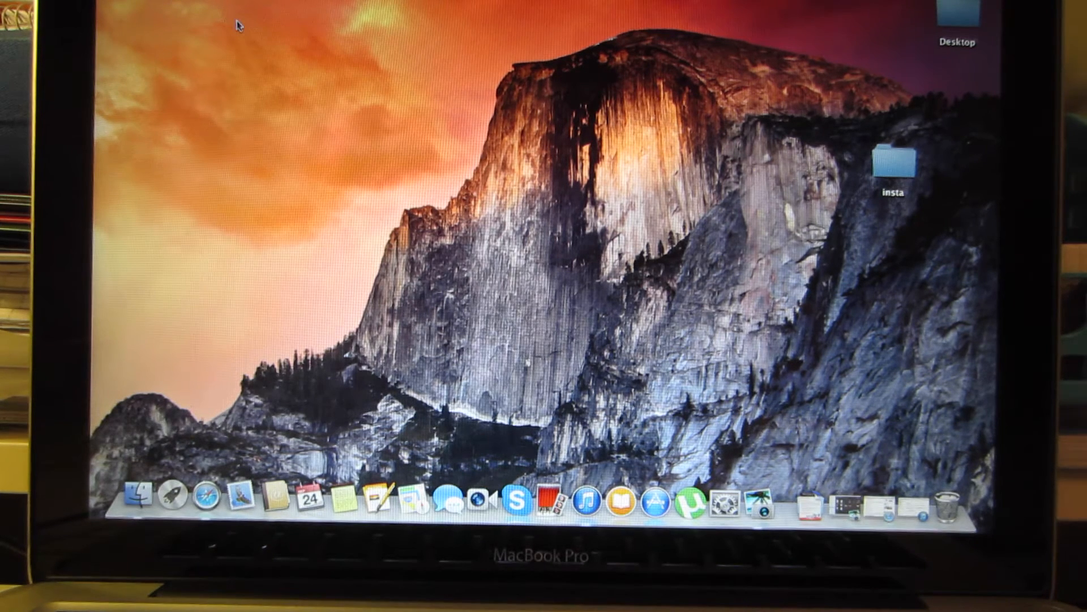
mouse_move(291, 33)
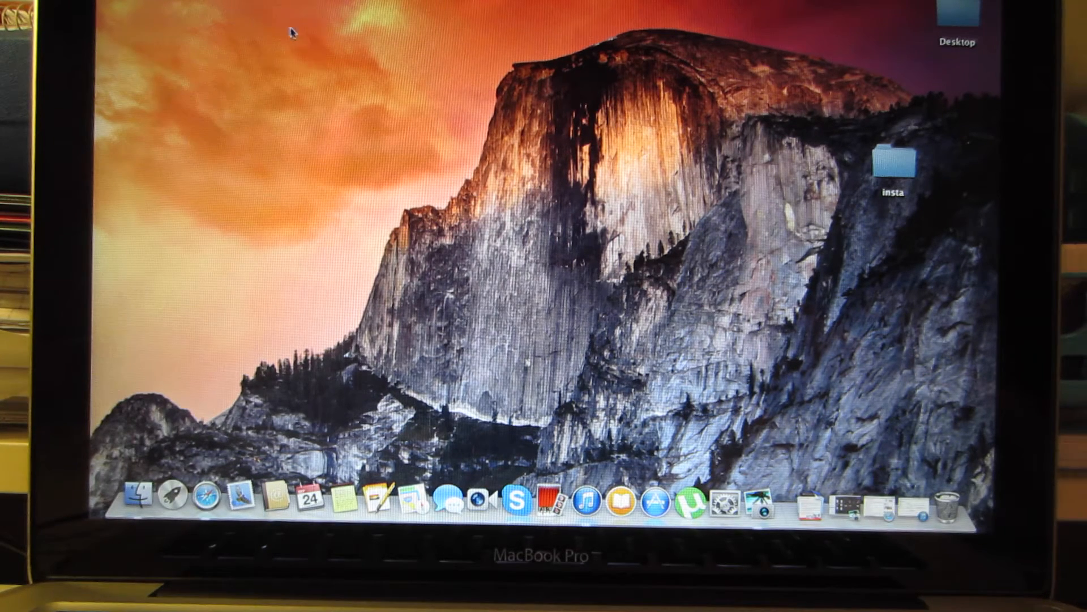
mouse_move(457, 117)
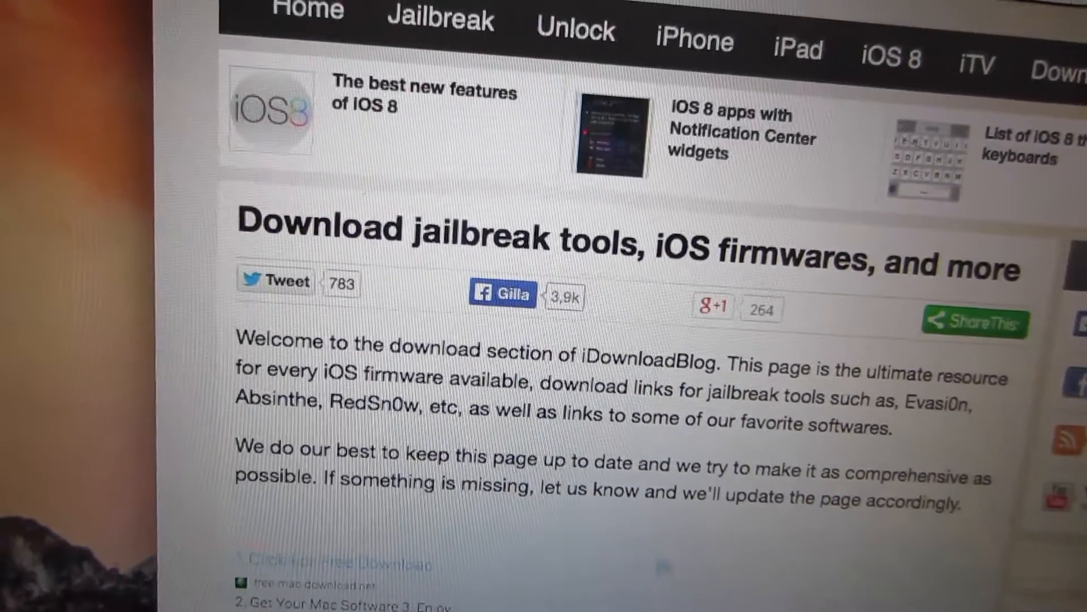
Reach the Download iPhone firmware dropdown on iDownloadBlog's downloads page in Safari.
scroll("down", 3)
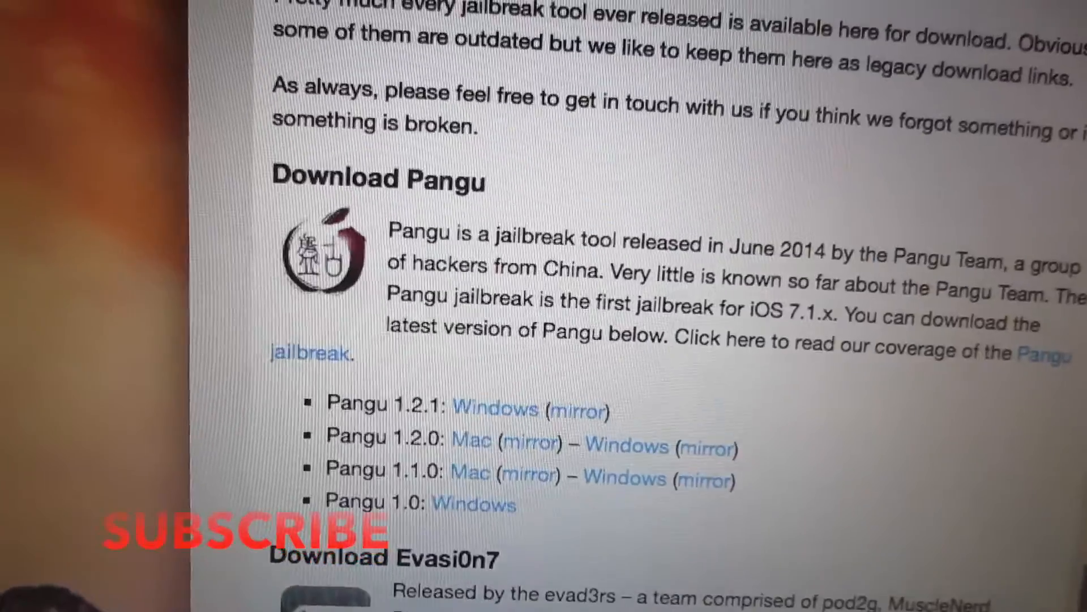
scroll("up", 3)
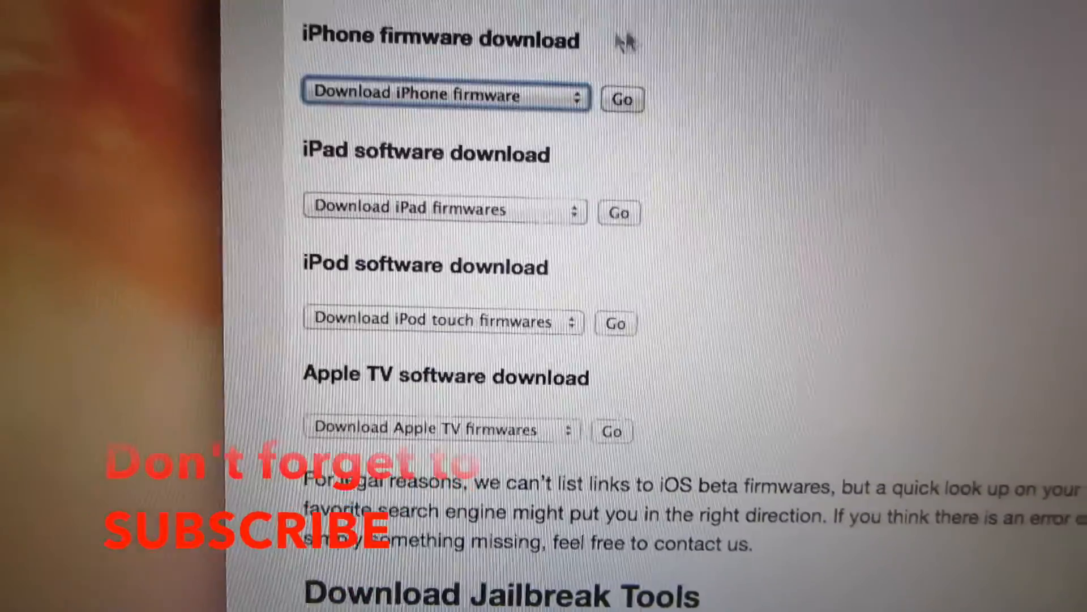
left_click(444, 95)
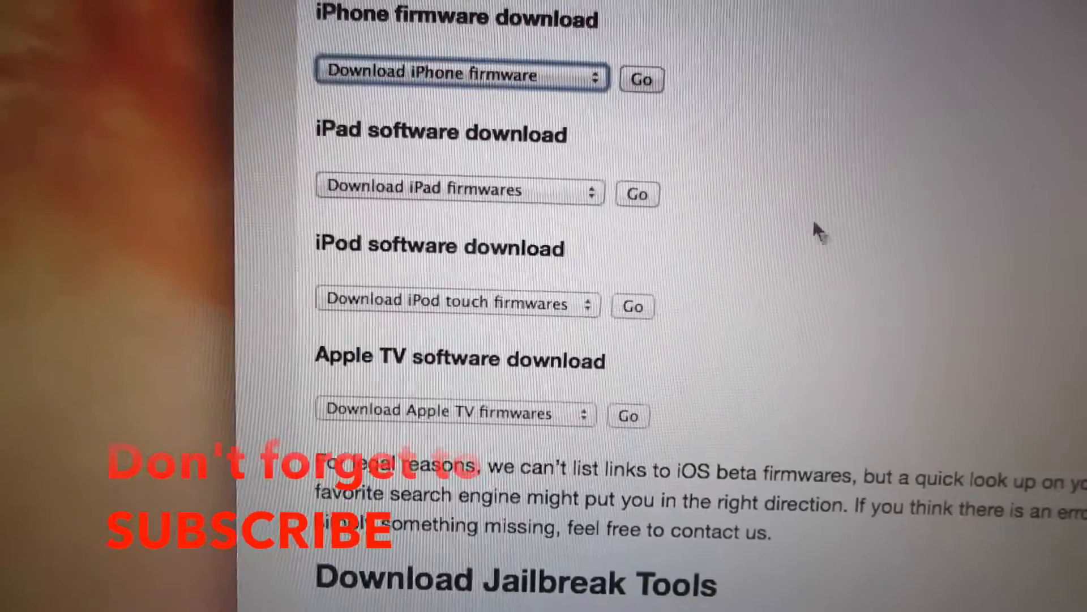
scroll("down", 3)
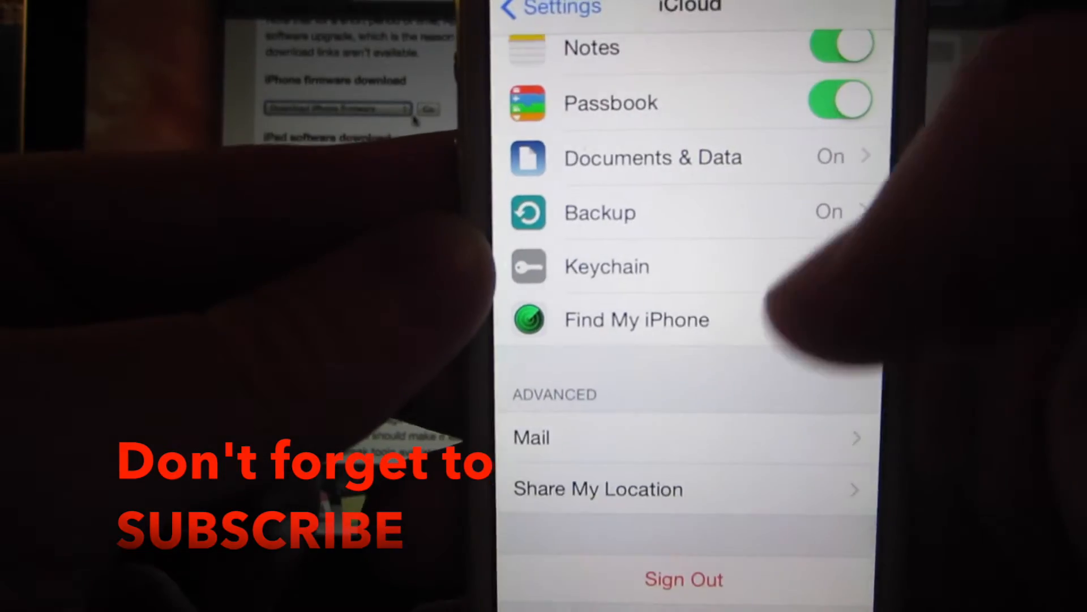
Switch Find My iPhone off in iCloud settings, confirming with the Apple ID password.
left_click(636, 319)
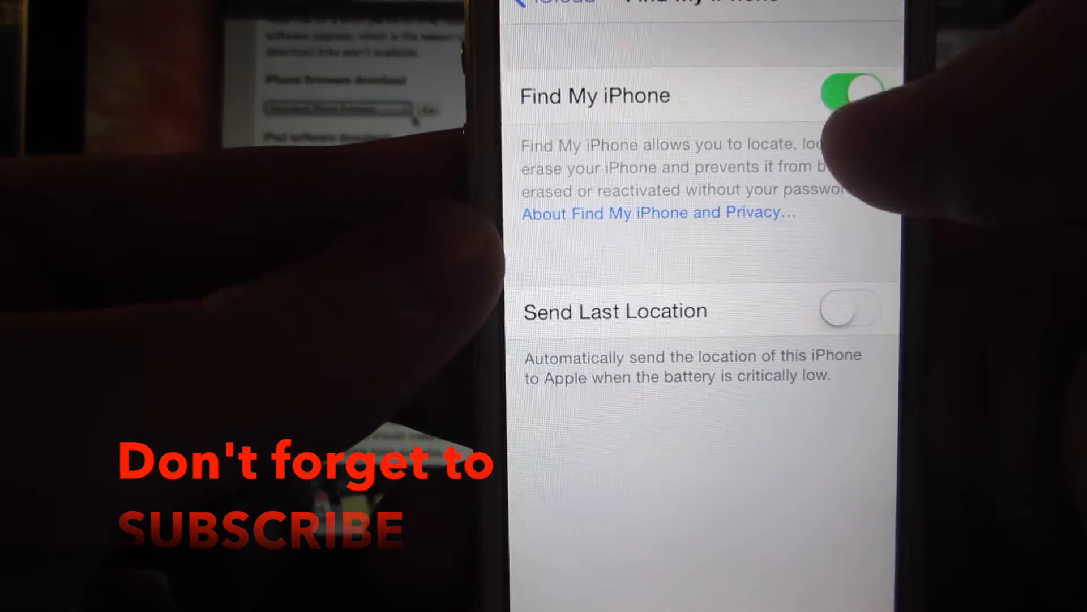
left_click(851, 95)
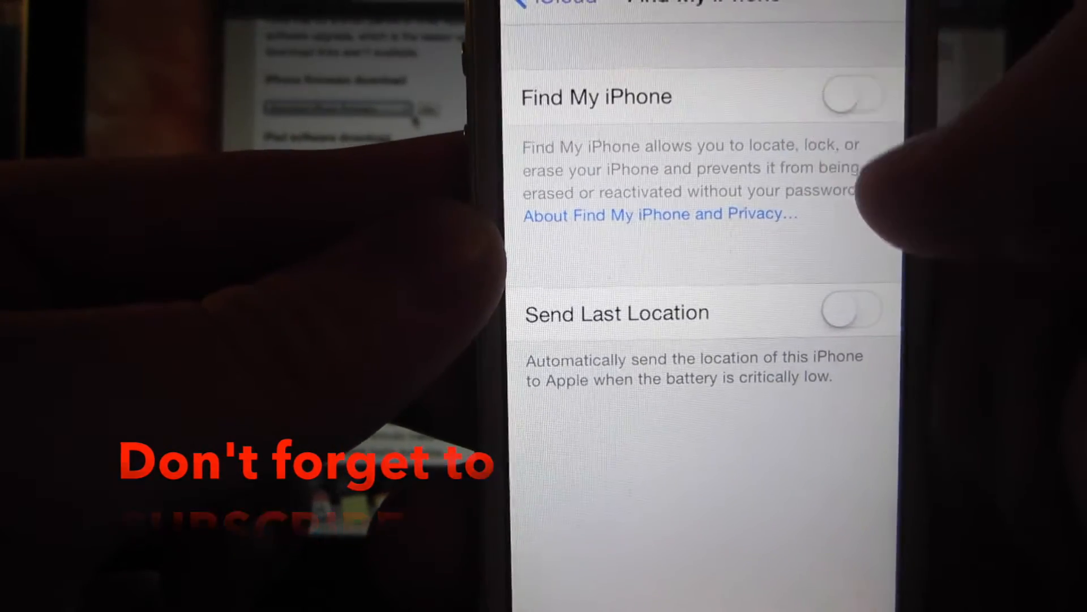
left_click(849, 96)
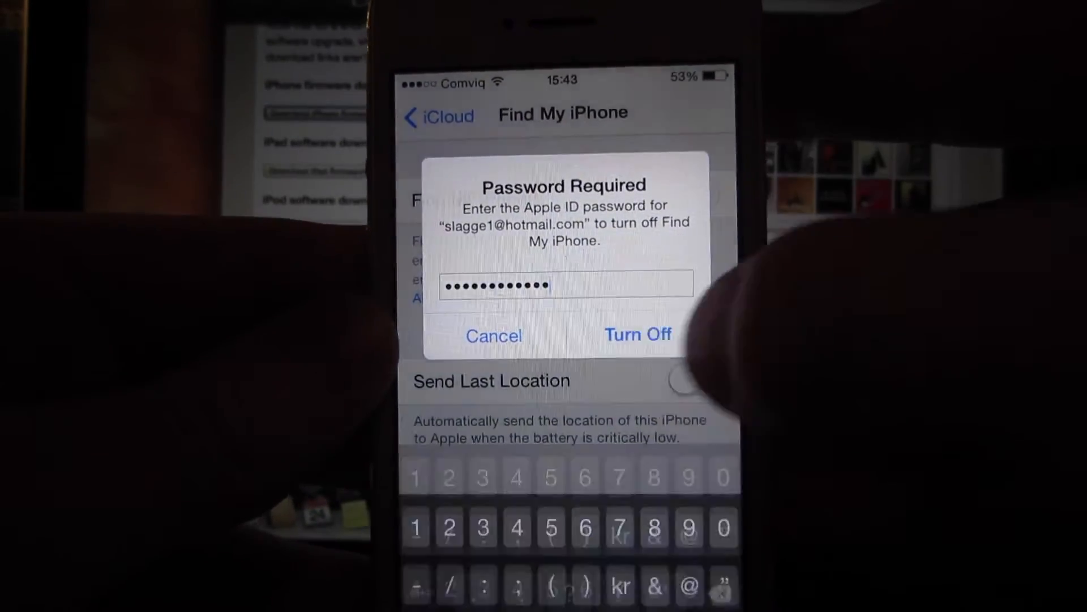
left_click(637, 335)
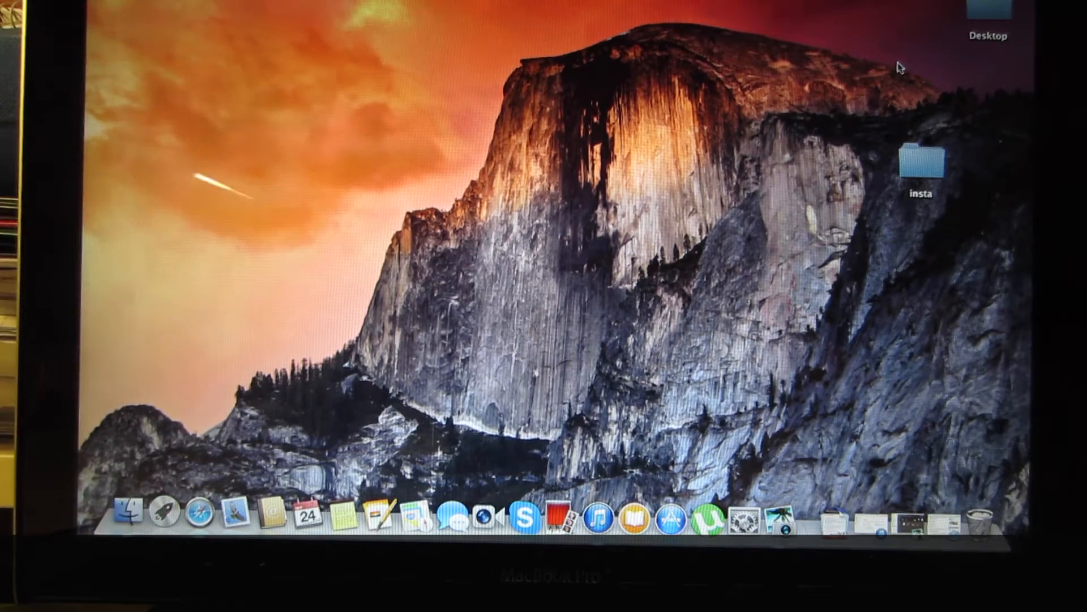
mouse_move(910, 523)
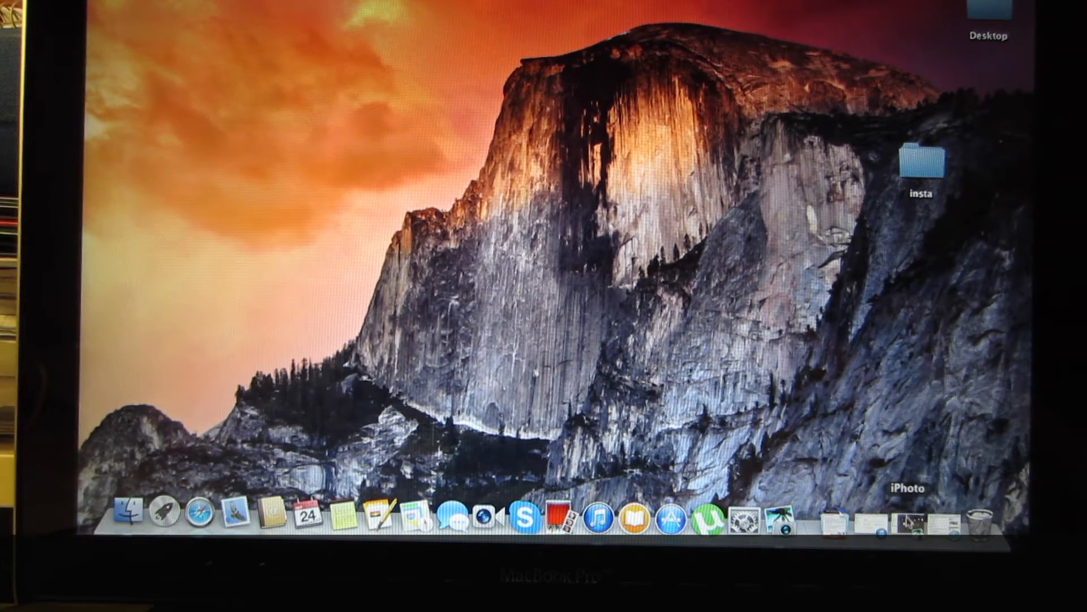
Launch iTunes from the Dock to show the connected iPhone 5 running iOS 8.0.
left_click(612, 515)
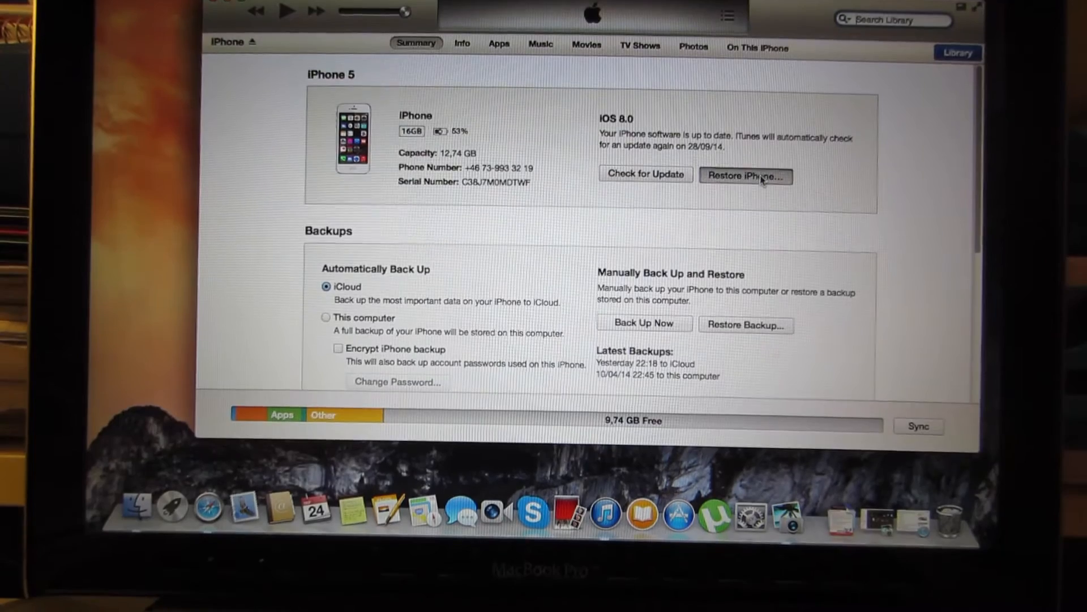
Restore the iPhone 5 from the iOS 7.1.2 firmware file and confirm erasing it.
left_click(745, 175)
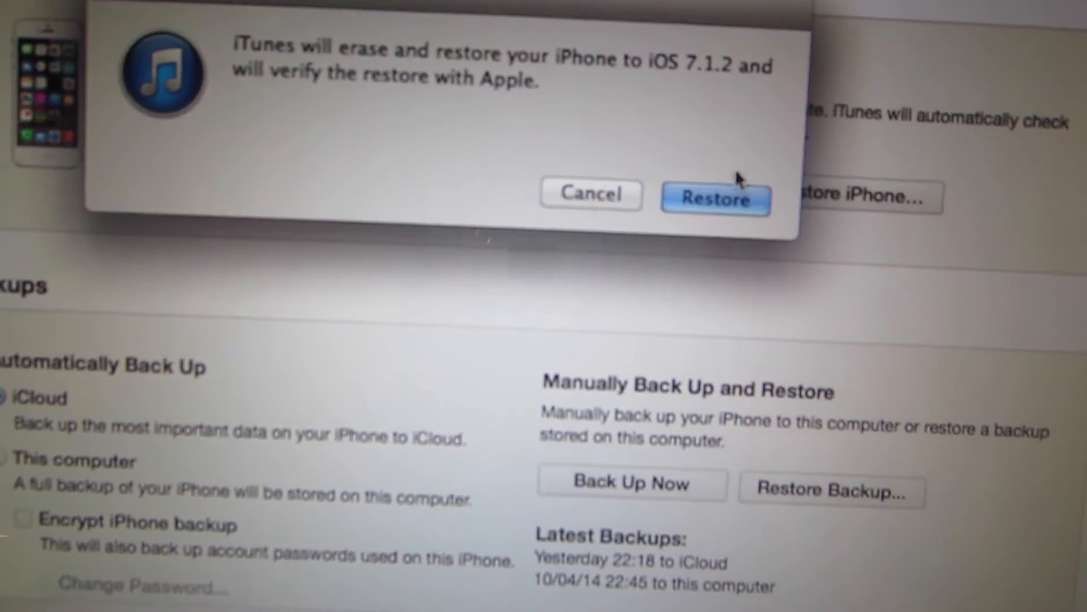
left_click(716, 195)
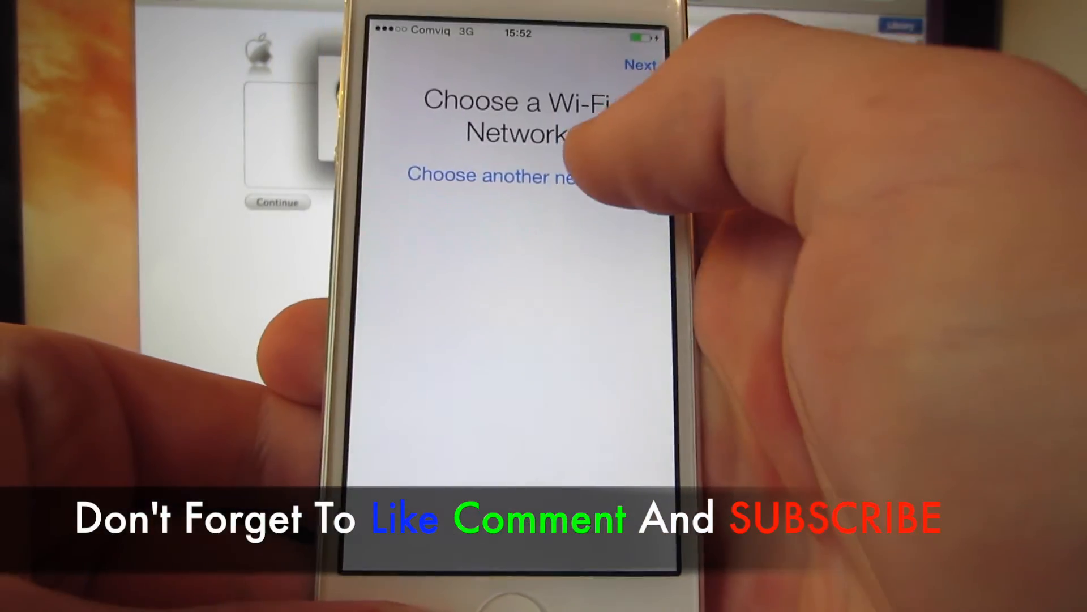
Skip Wi-Fi network selection and finish Setup Assistant with Get Started.
left_click(493, 174)
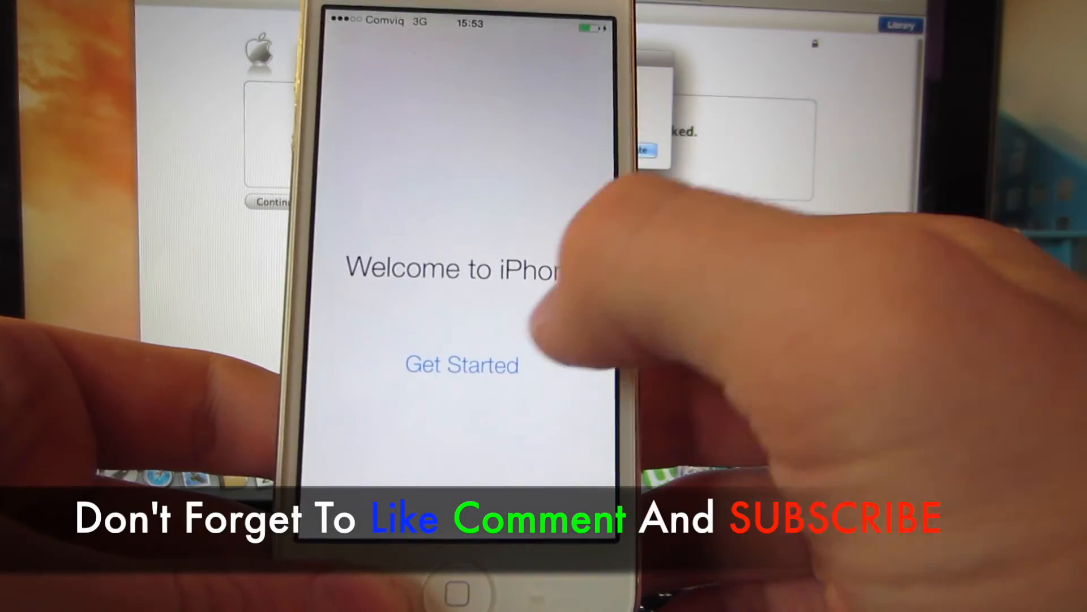
left_click(461, 363)
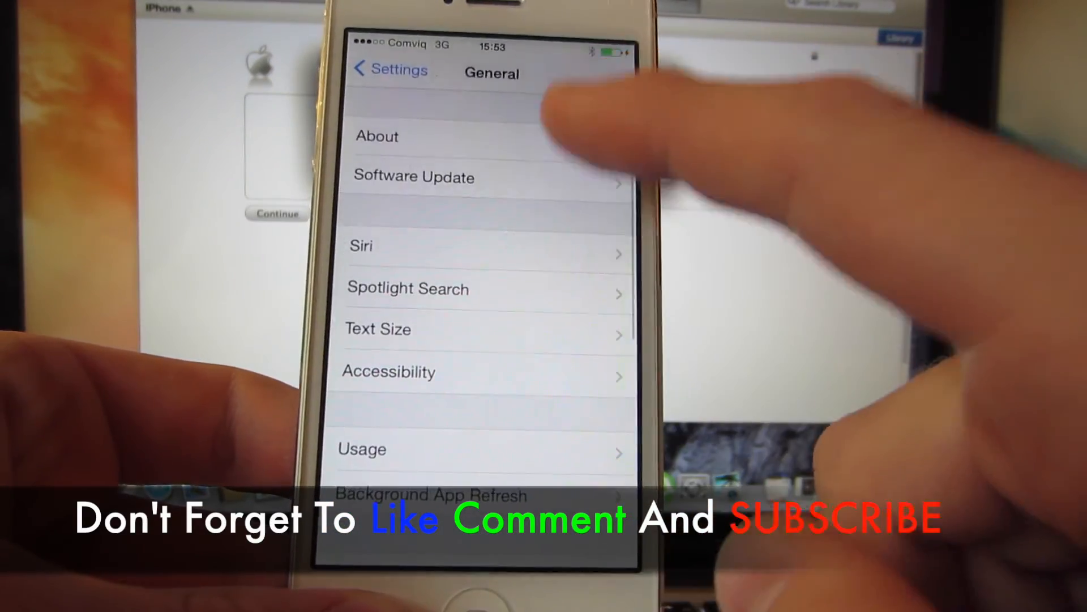
Show the About page under Settings > General with the installed version details.
left_click(377, 136)
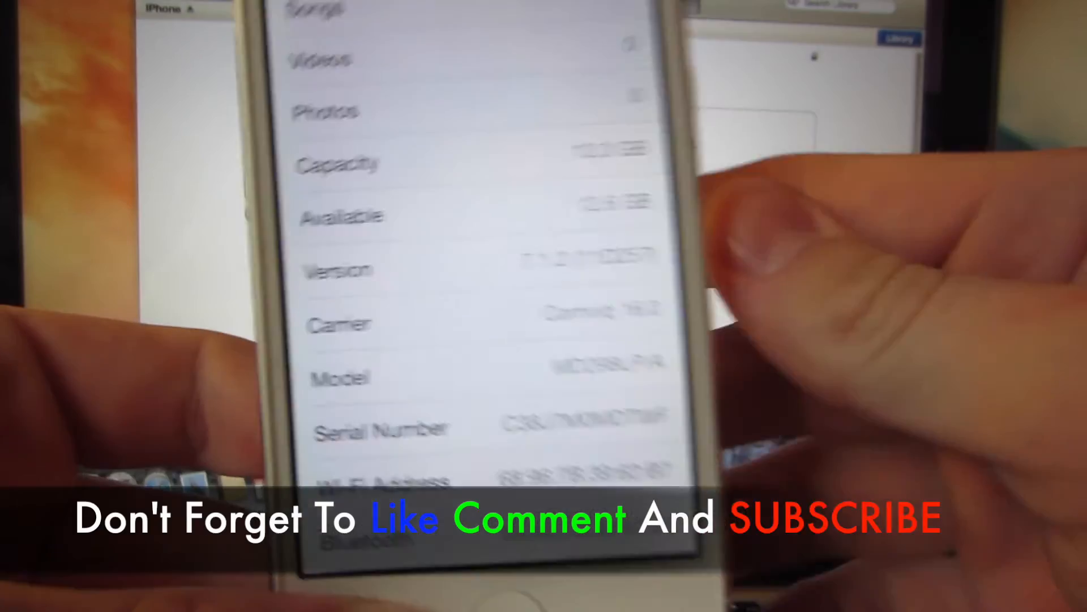